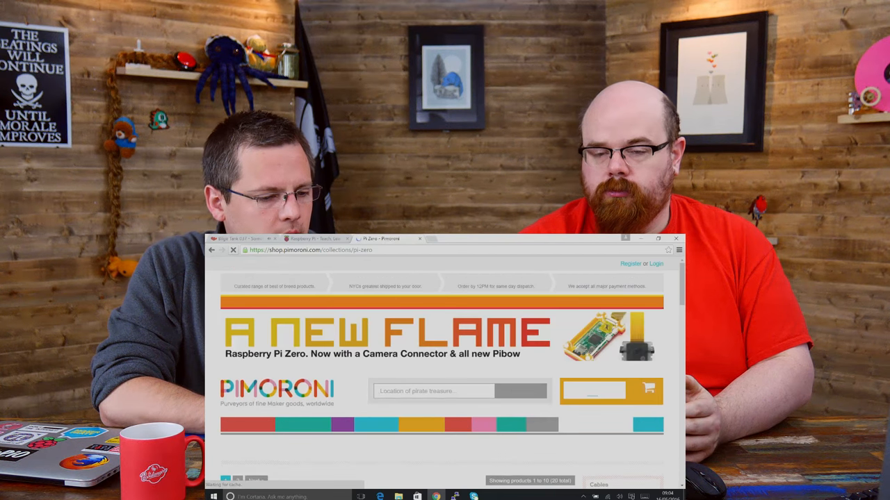
Scroll through the Pi Zero collection's product listings down to the pagination at the bottom.
{"action": "left_click", "coordinate": [234, 250]}
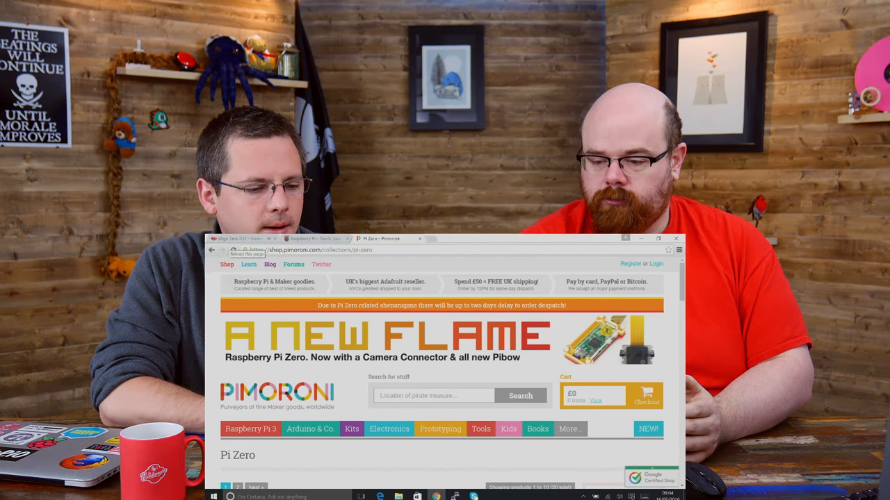
{"action": "scroll", "scroll_direction": "down", "scroll_amount": 3}
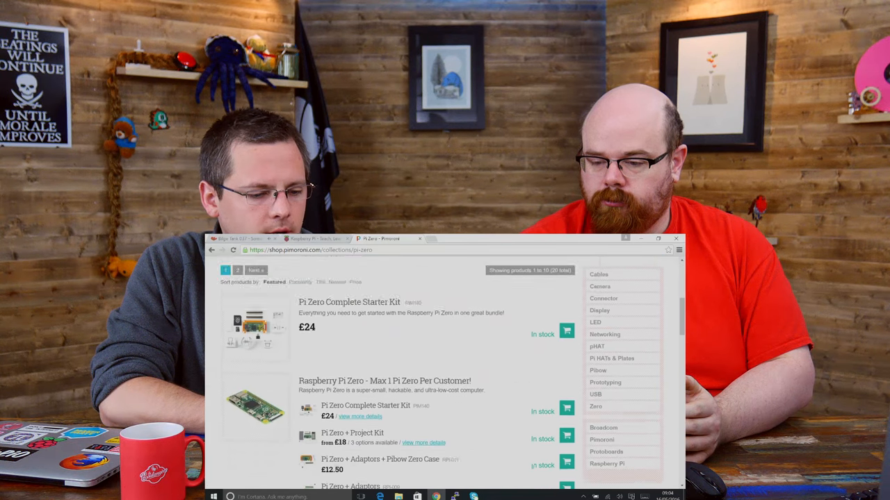
{"action": "scroll", "scroll_direction": "down", "scroll_amount": 3}
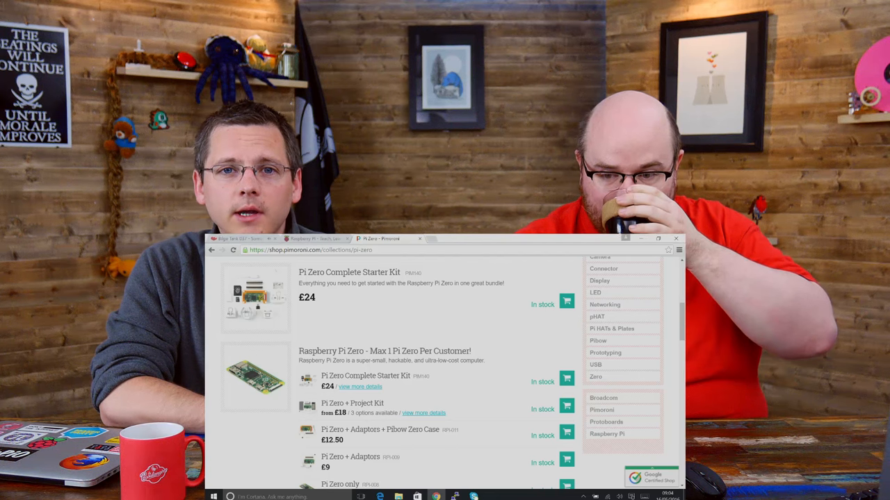
{"action": "scroll", "scroll_direction": "down", "scroll_amount": 3}
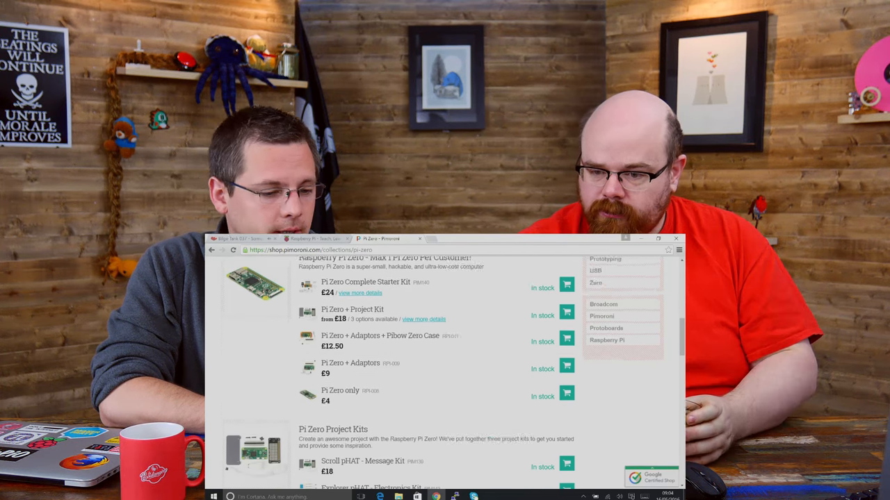
{"action": "scroll", "scroll_direction": "down", "scroll_amount": 3}
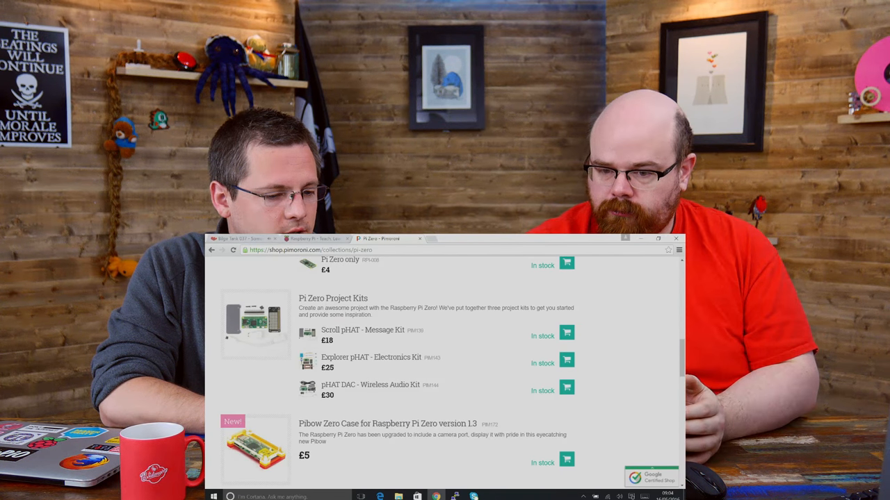
{"action": "scroll", "scroll_direction": "up", "scroll_amount": 3}
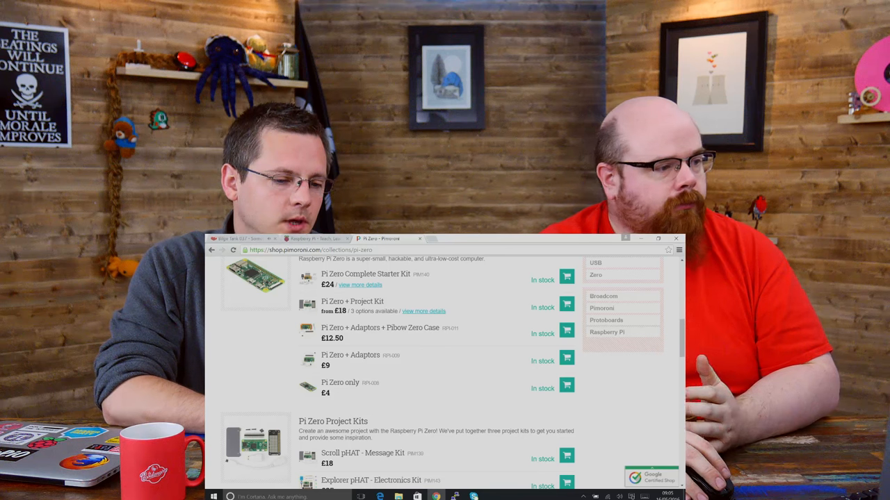
{"action": "scroll", "scroll_direction": "down", "scroll_amount": 3}
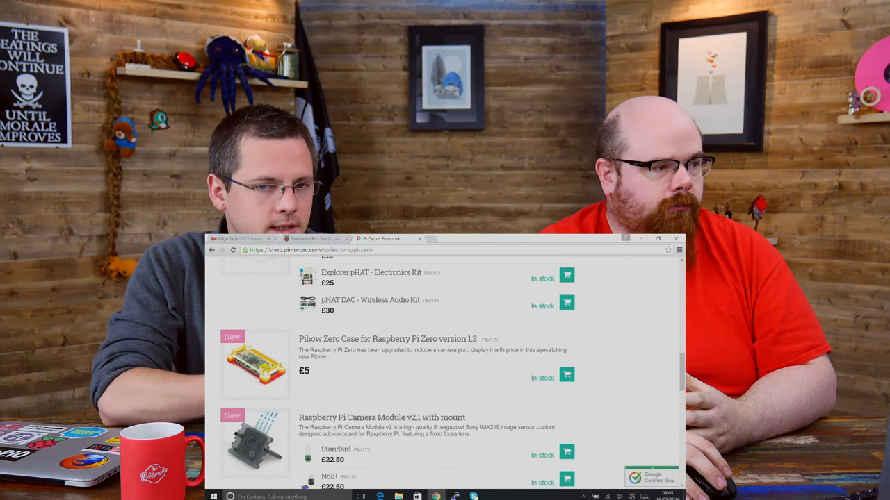
{"action": "scroll", "scroll_direction": "down", "scroll_amount": 3}
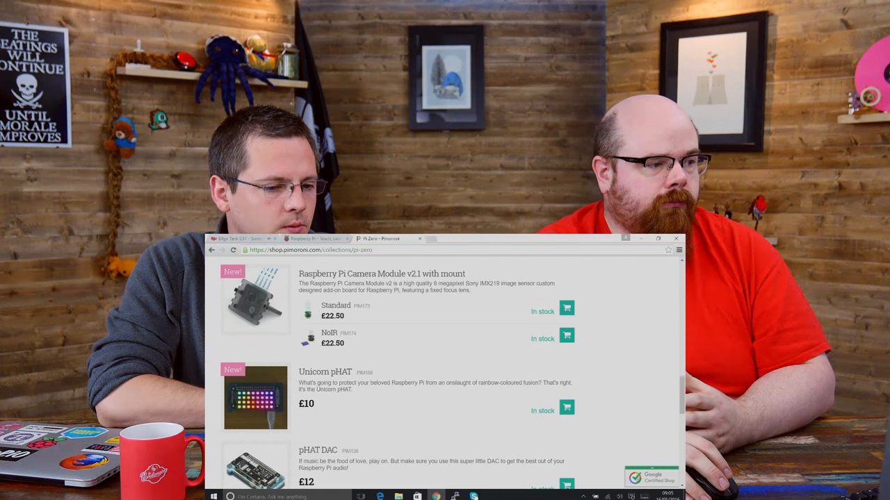
{"action": "scroll", "scroll_direction": "down", "scroll_amount": 3}
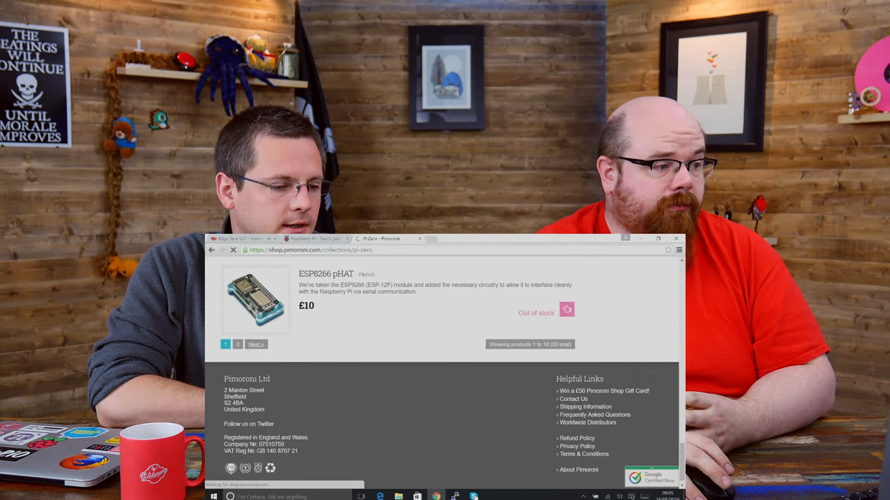
Go to page 2 of the Pi Zero products and glance over its listings.
{"action": "left_click", "coordinate": [256, 344]}
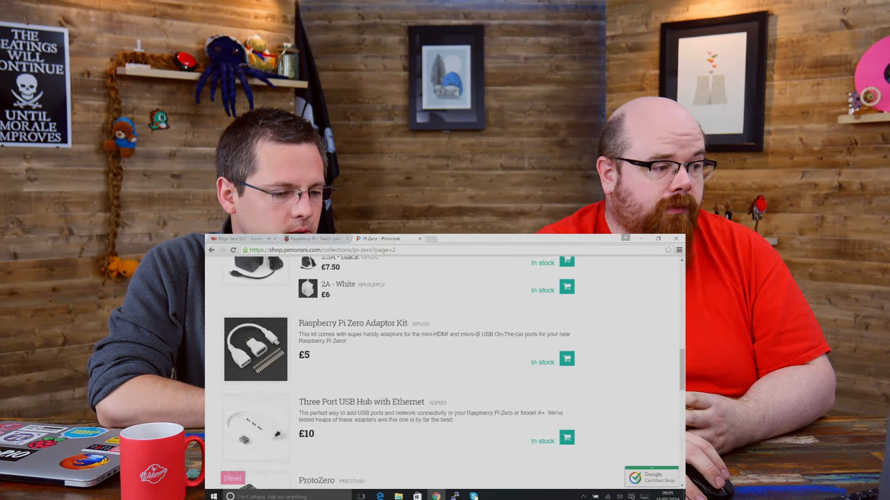
{"action": "scroll", "scroll_direction": "down", "scroll_amount": 3}
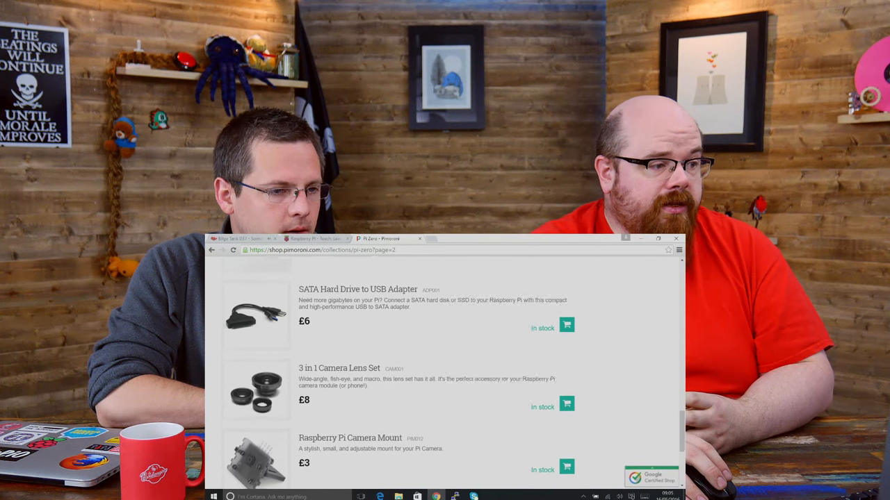
{"action": "scroll", "scroll_direction": "up", "scroll_amount": 3}
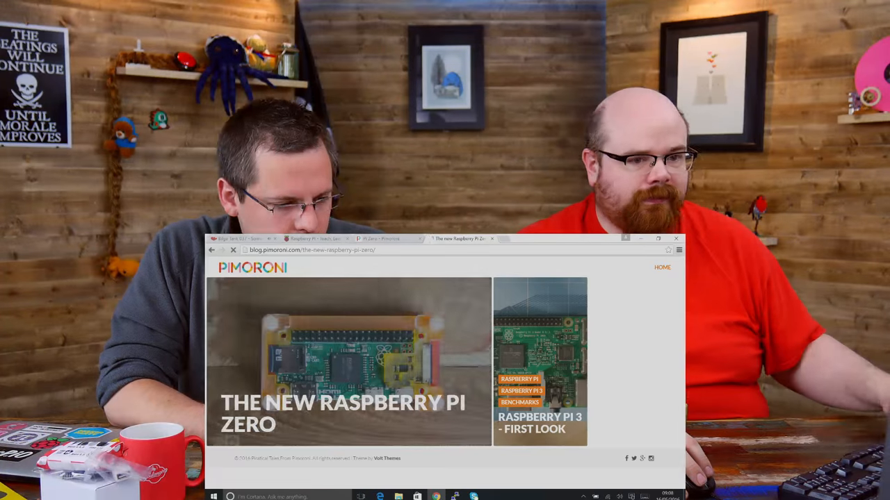
Scroll the Raspberry Pi Zero article past Specs to the V1.2 vs V1.3 board diagram.
{"action": "scroll", "scroll_direction": "down", "scroll_amount": 3}
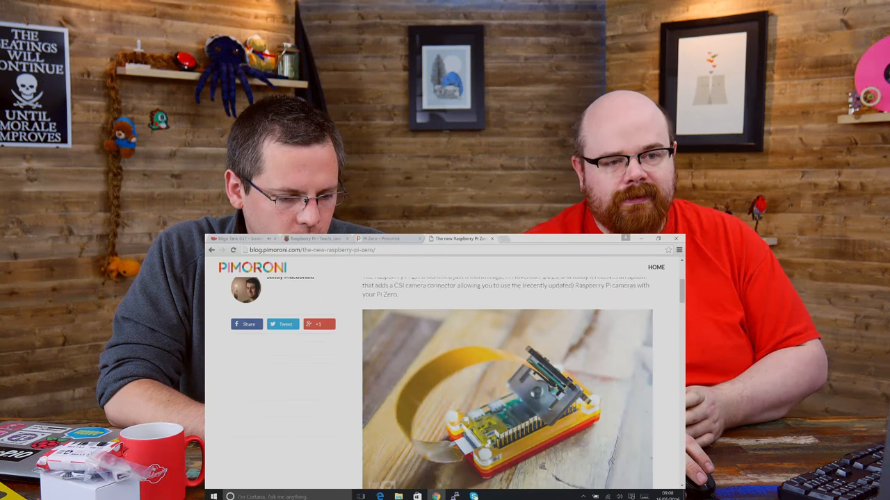
{"action": "scroll", "scroll_direction": "down", "scroll_amount": 3}
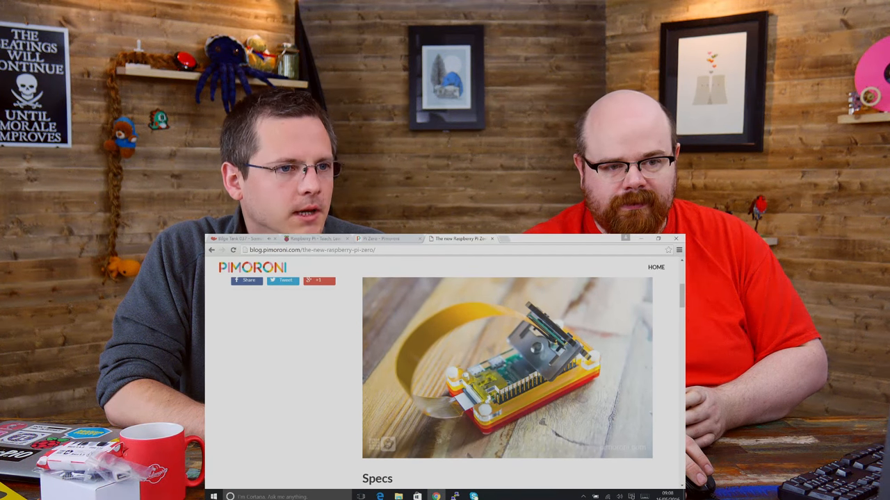
{"action": "scroll", "scroll_direction": "down", "scroll_amount": 3}
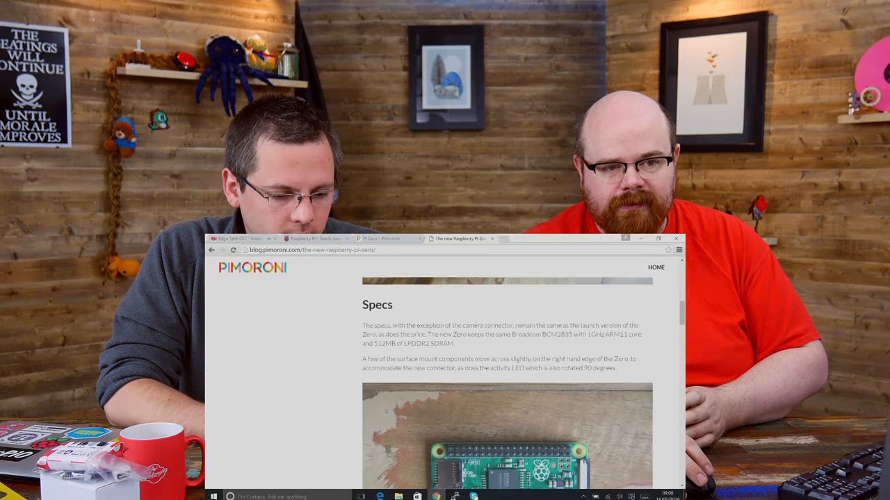
{"action": "scroll", "scroll_direction": "down", "scroll_amount": 3}
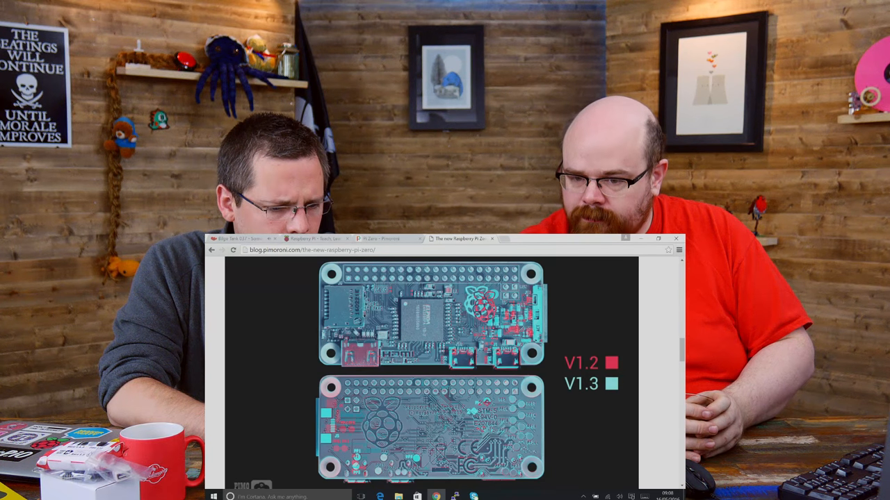
{"action": "scroll", "scroll_direction": "down", "scroll_amount": 3}
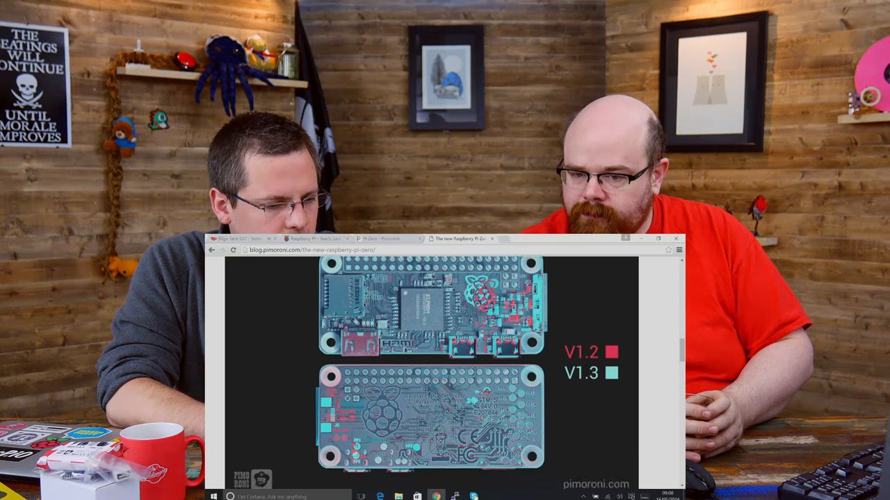
{"action": "scroll", "scroll_direction": "down", "scroll_amount": 3}
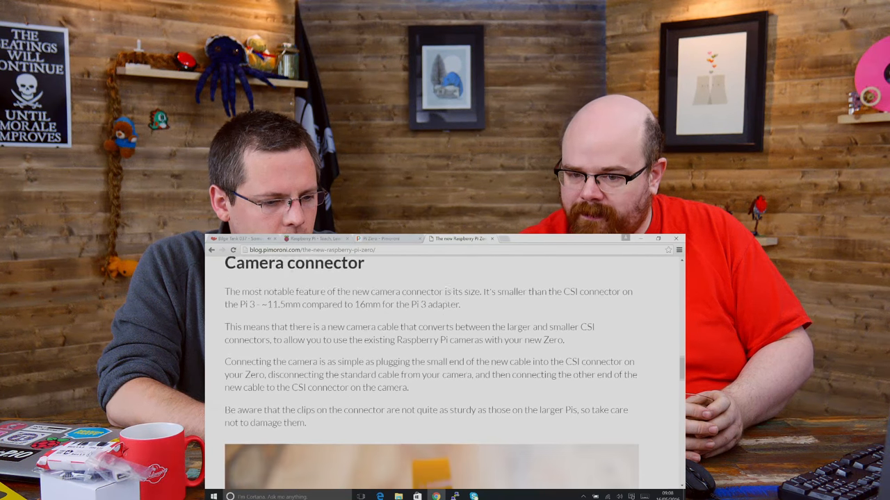
{"action": "scroll", "scroll_direction": "down", "scroll_amount": 3}
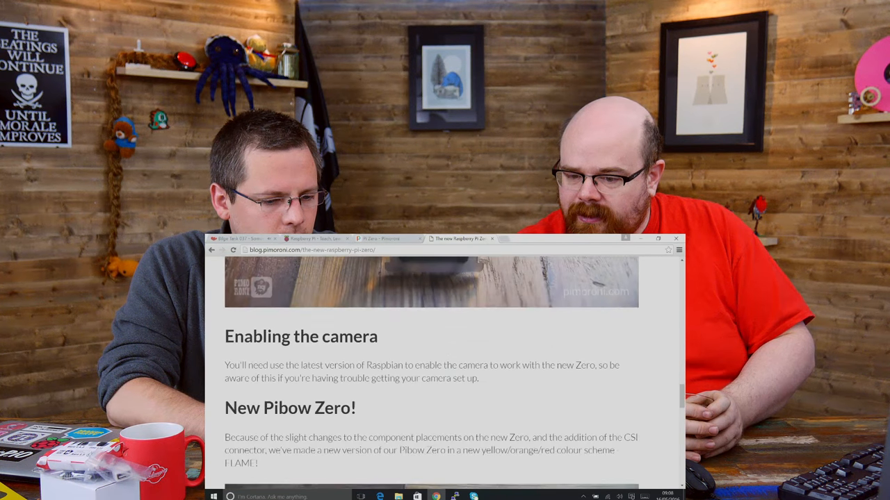
{"action": "scroll", "scroll_direction": "down", "scroll_amount": 3}
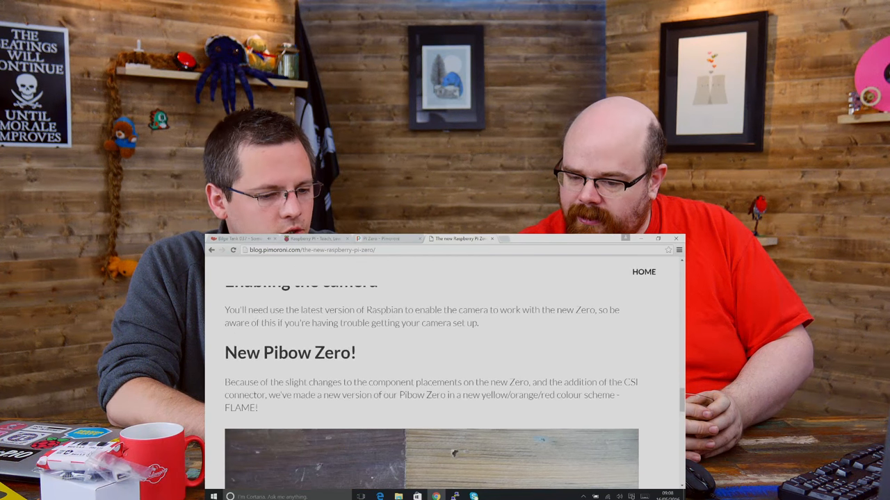
{"action": "scroll", "scroll_direction": "down", "scroll_amount": 3}
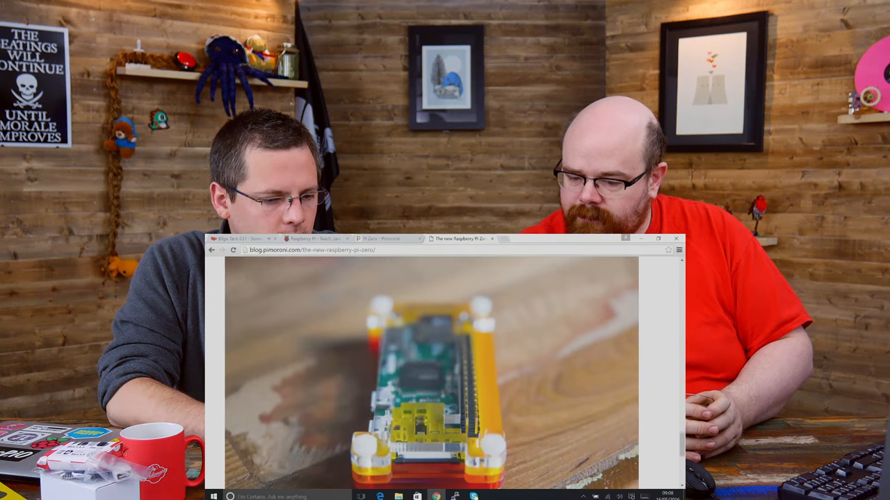
{"action": "scroll", "scroll_direction": "down", "scroll_amount": 3}
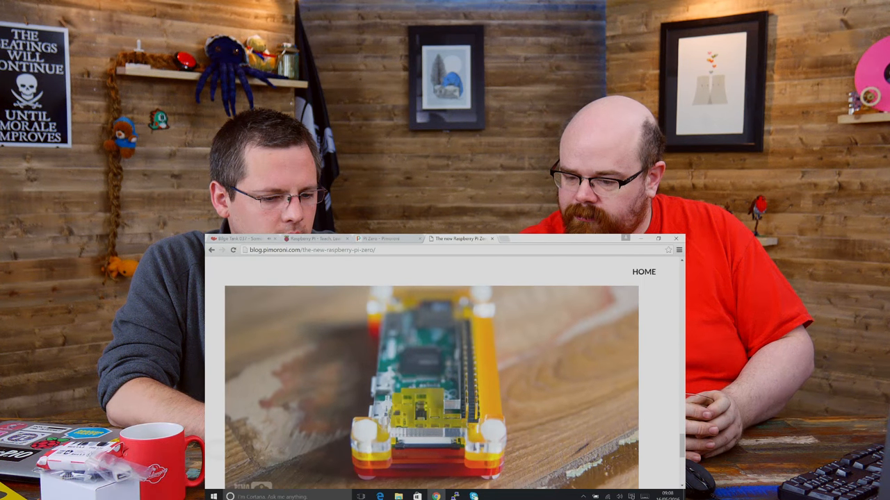
{"action": "scroll", "scroll_direction": "down", "scroll_amount": 3}
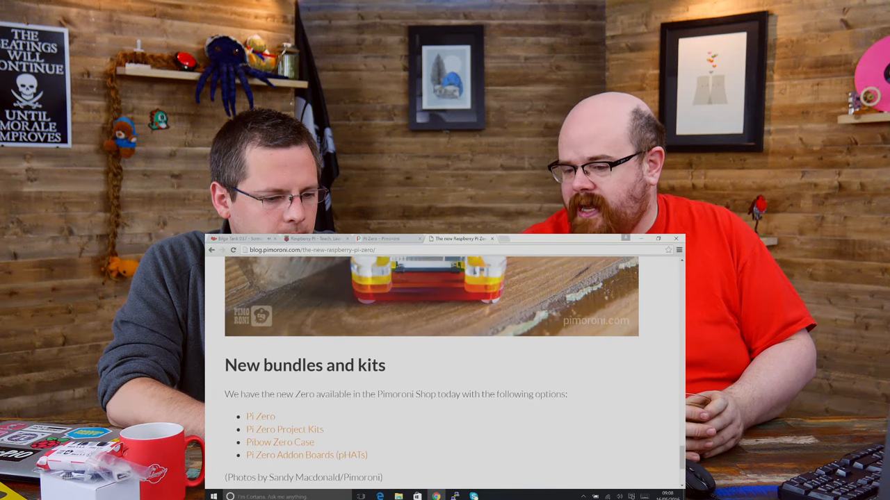
{"action": "scroll", "scroll_direction": "down", "scroll_amount": 3}
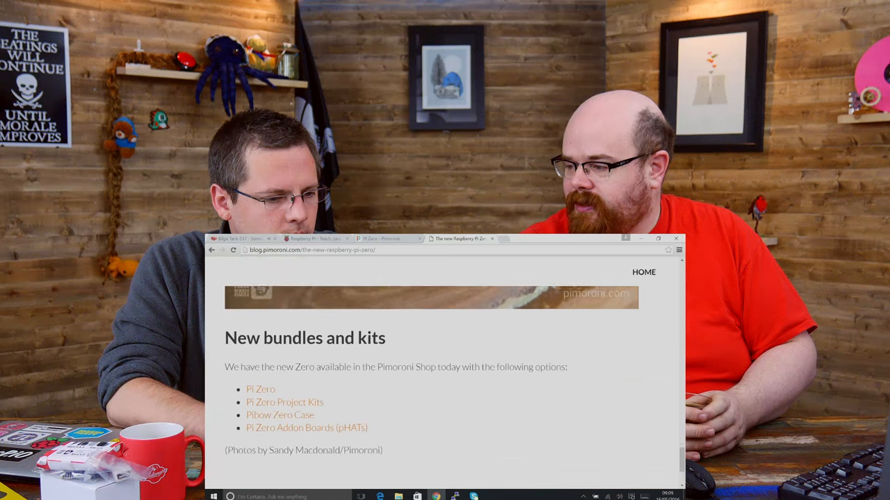
{"action": "scroll", "scroll_direction": "down", "scroll_amount": 3}
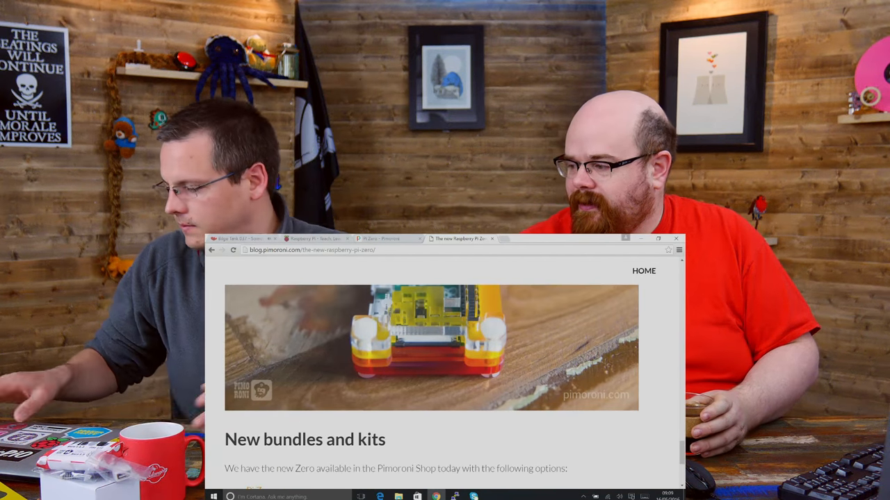